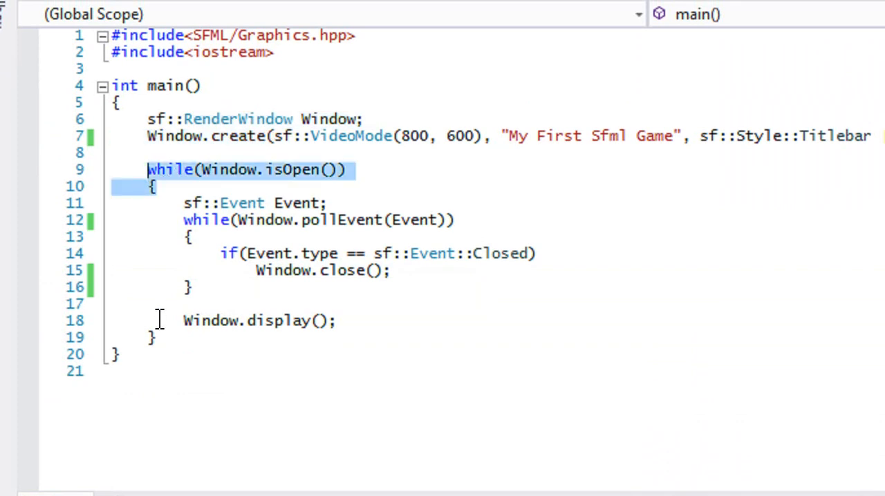
Place the cursor on a new line after the pollEvent loop, reviewing Event.type in the close check
click(152, 339)
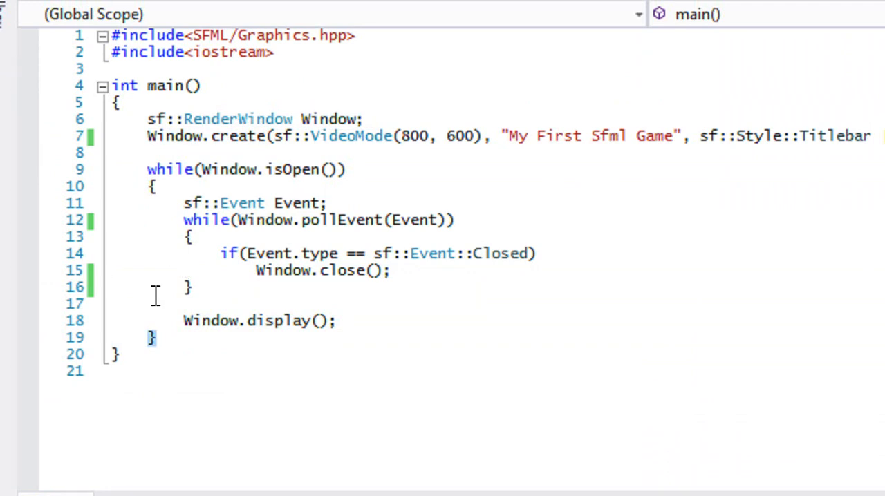
click(154, 338)
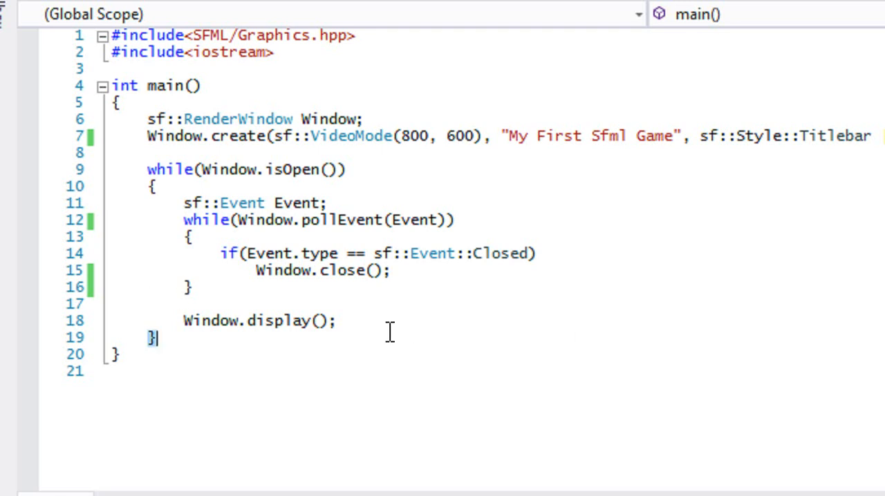
click(339, 321)
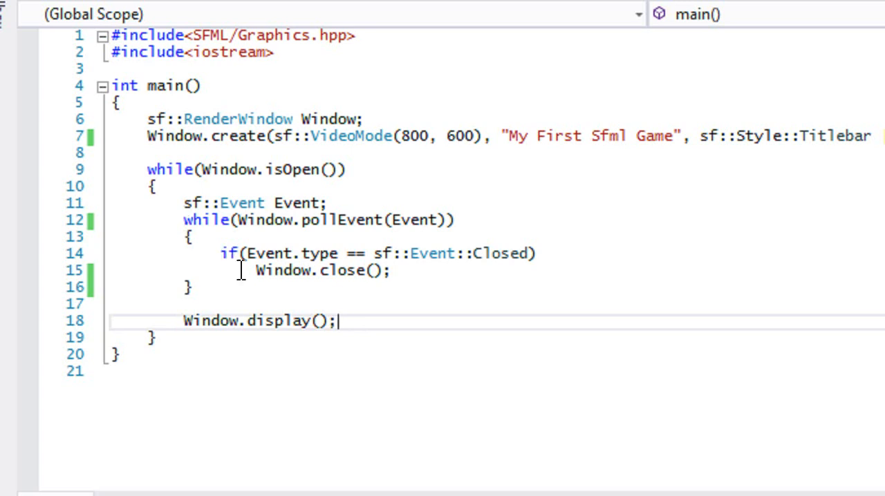
double_click(242, 202)
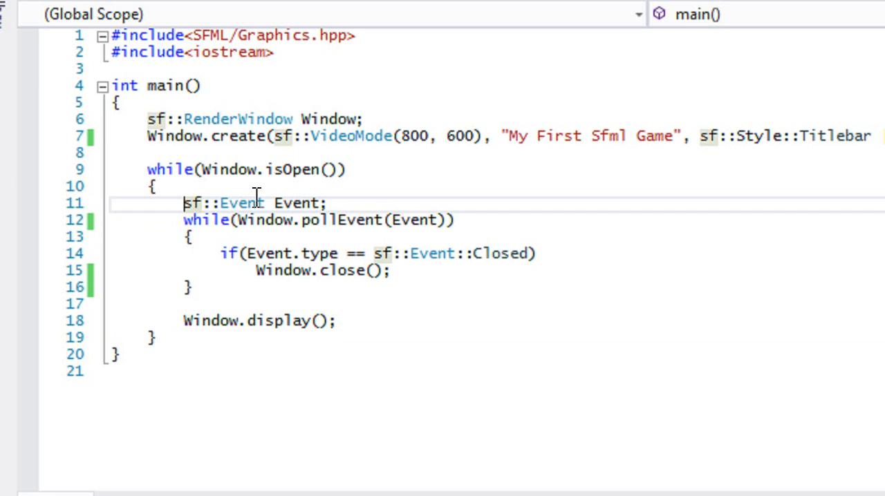
double_click(240, 201)
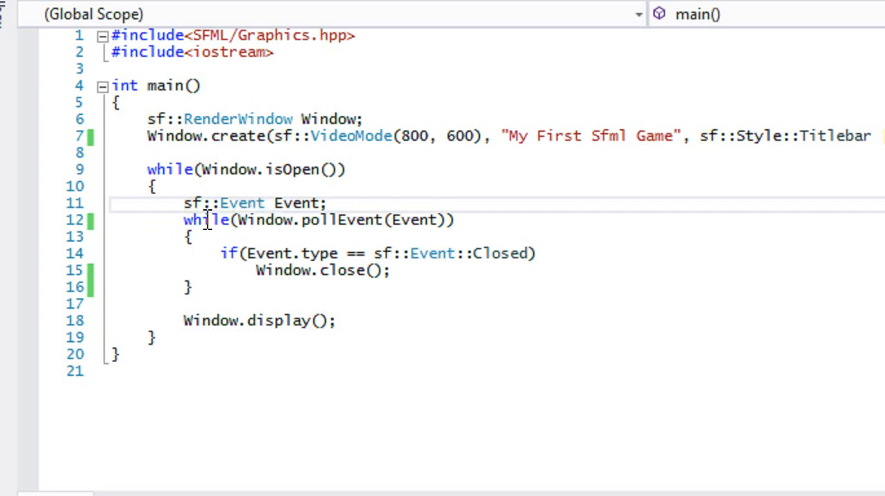
mouse_move(246, 220)
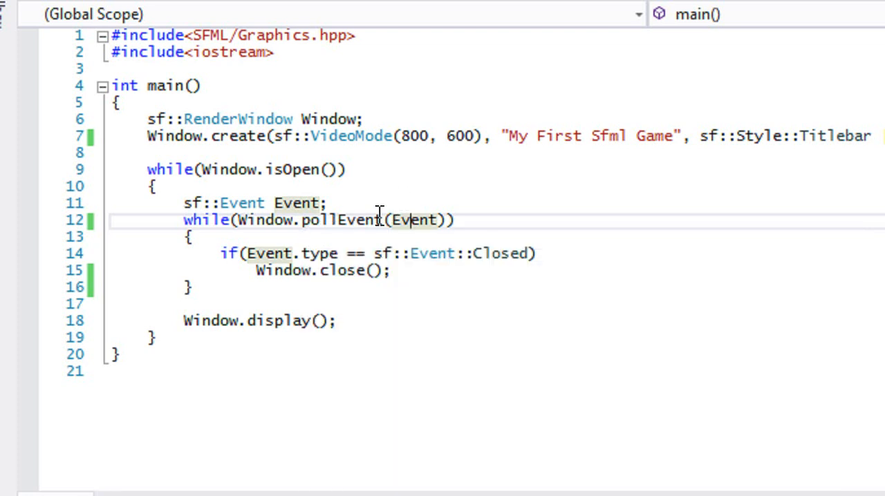
mouse_move(407, 219)
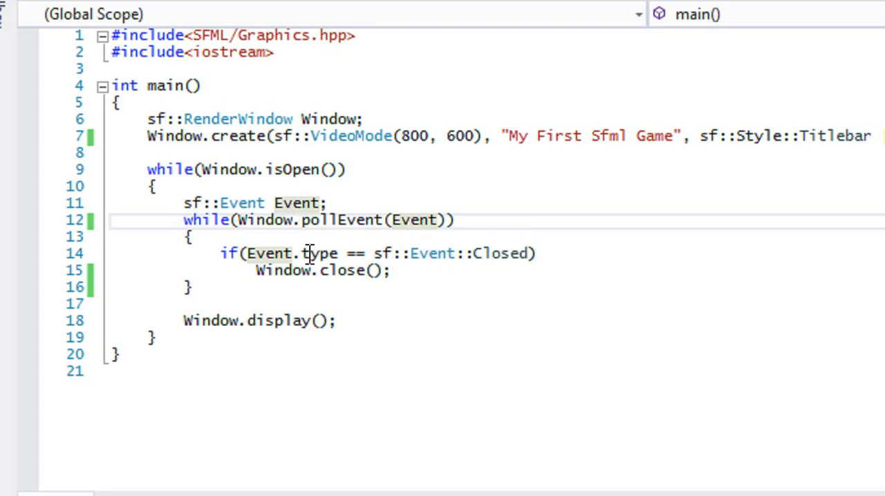
double_click(268, 253)
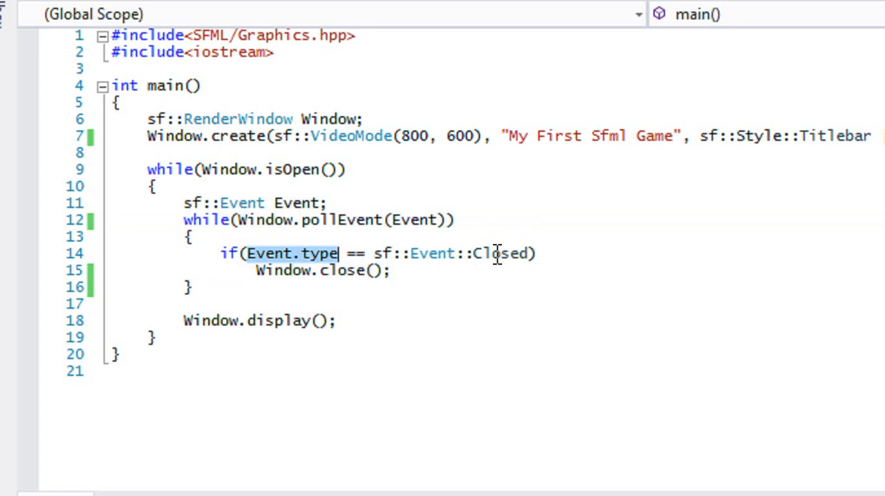
mouse_move(491, 253)
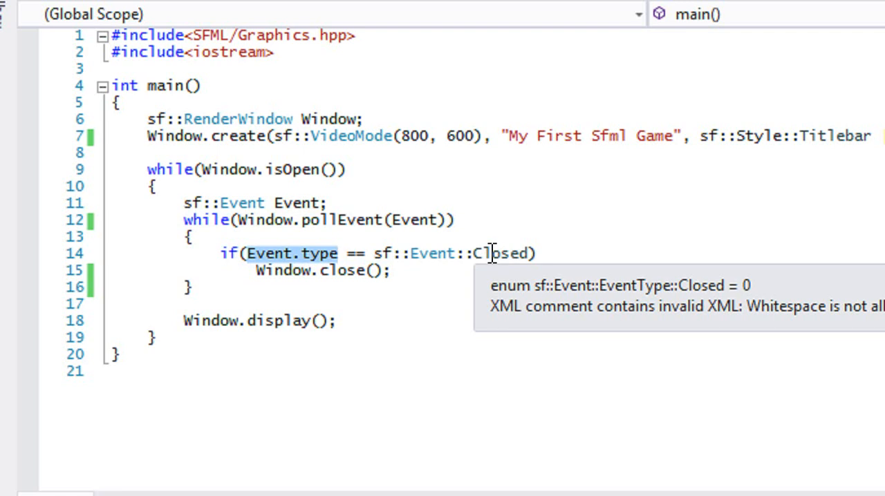
mouse_move(585, 201)
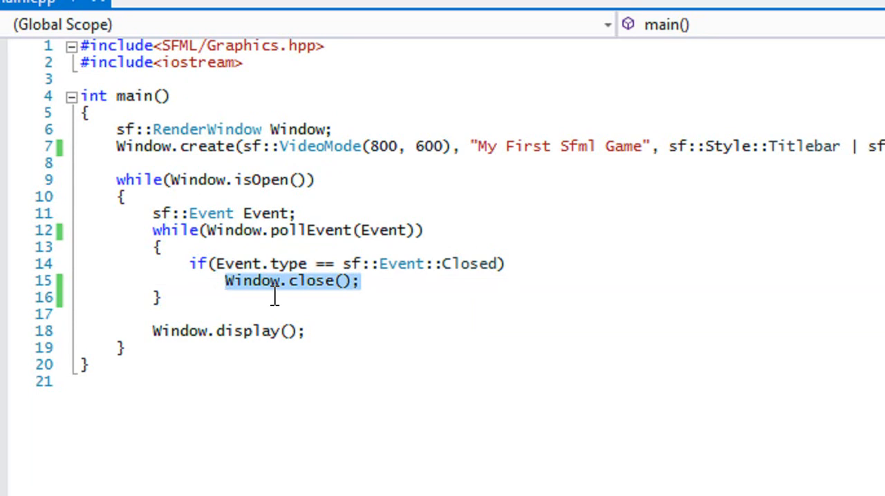
mouse_move(301, 230)
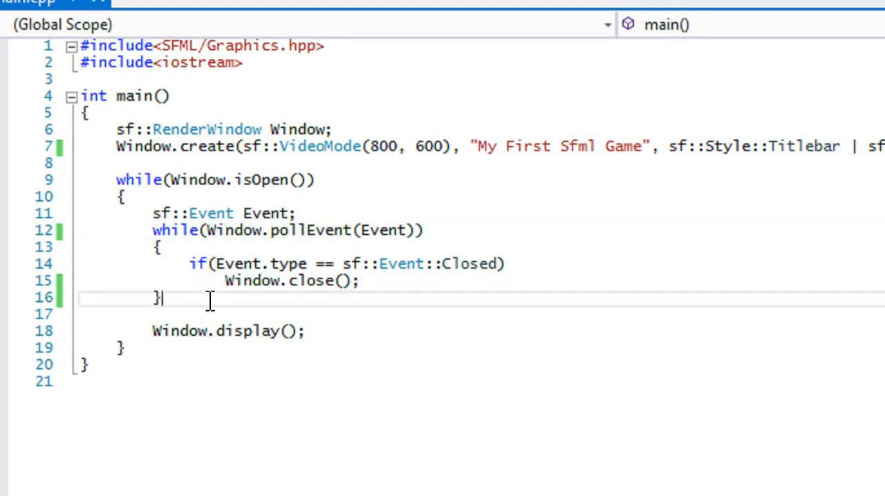
Begin the condition if(Window.waitEvent(, undo the unfinished attempt and retype it
text(if()
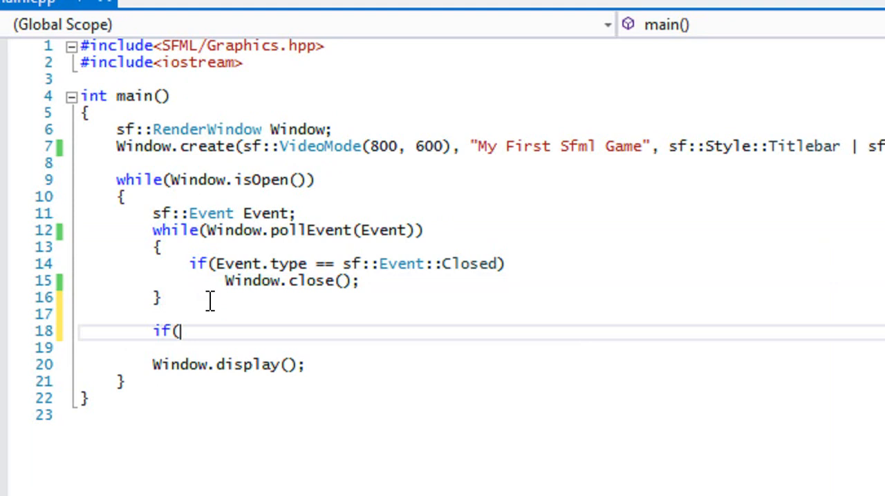
text(w)
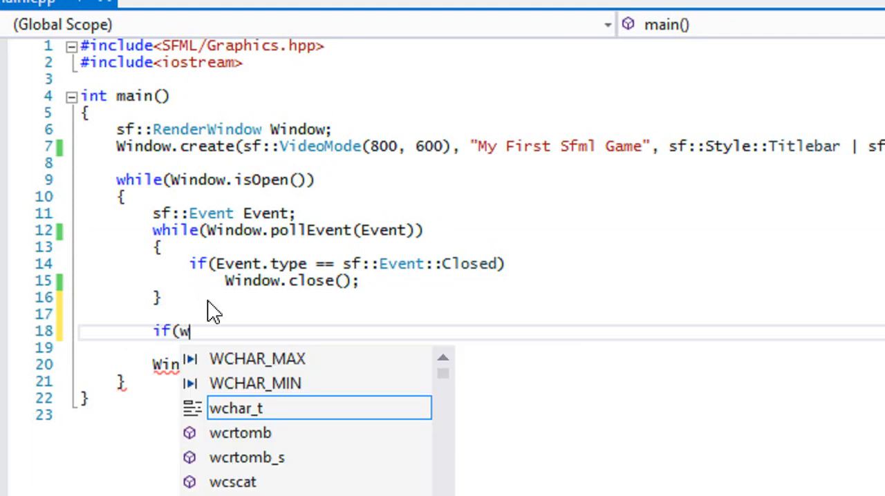
text(indow.waitEvent()
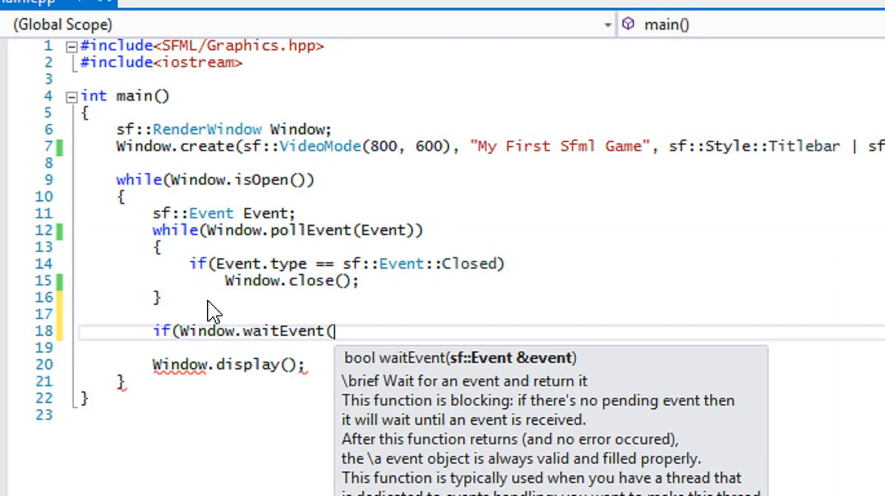
key(Backspace)
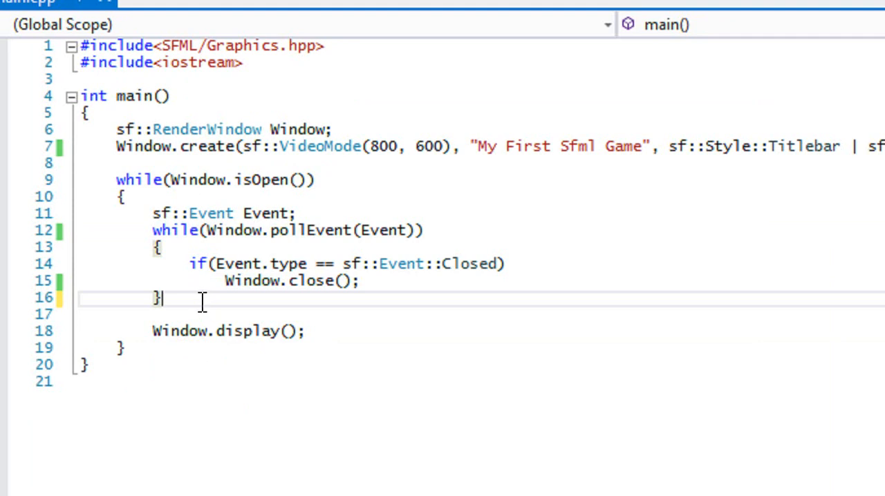
text(if(E)
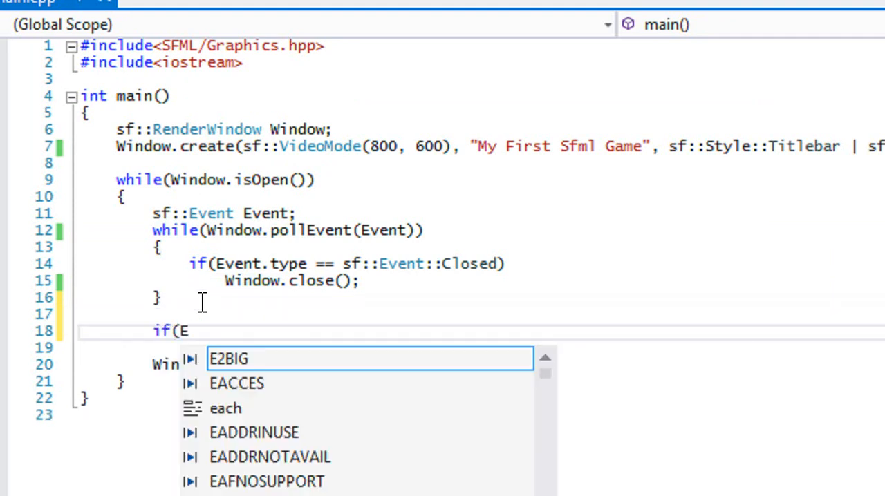
text(Window.W)
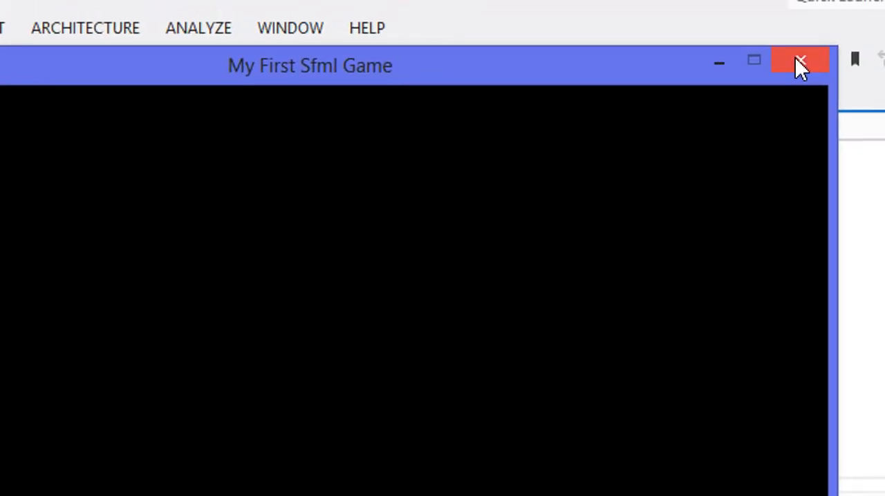
click(799, 61)
text(#)
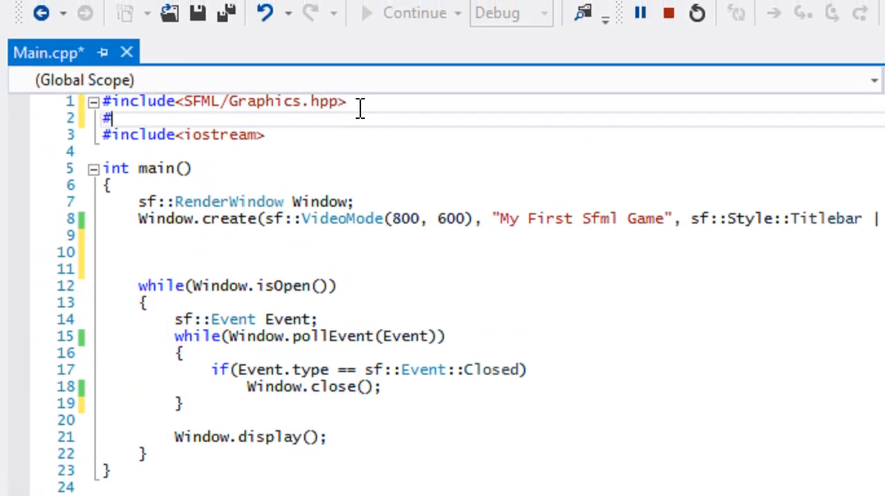
Try adding include<string> and std::string, then erase it
text(include<string>)
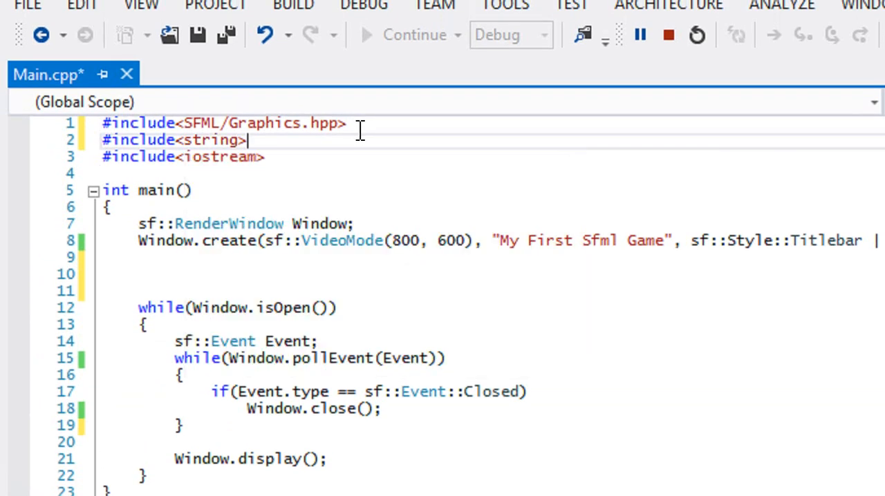
text(std)
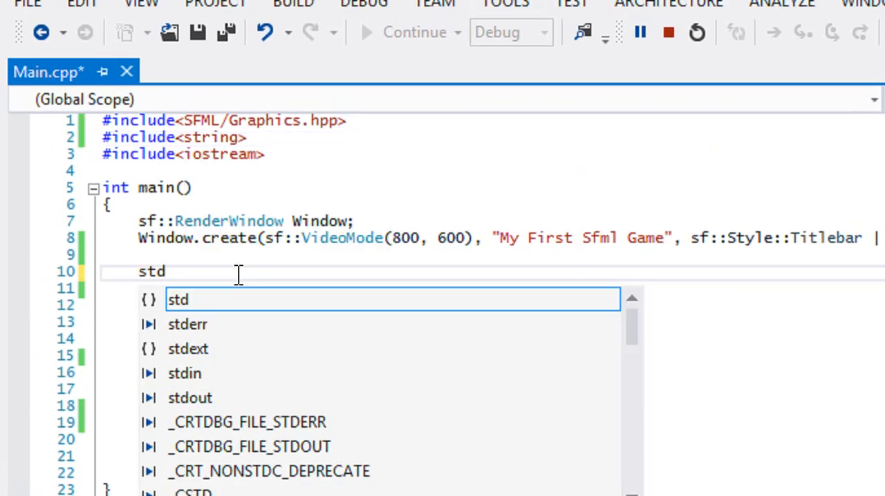
text(::string)
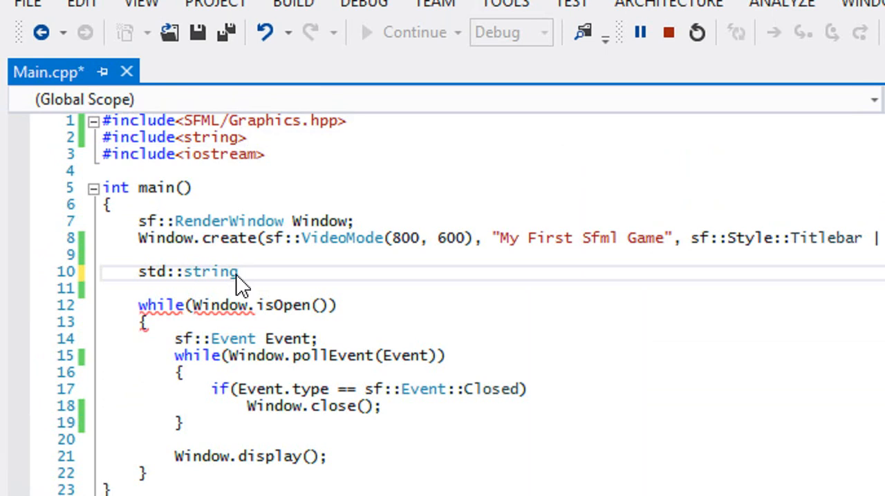
key(Backspace)
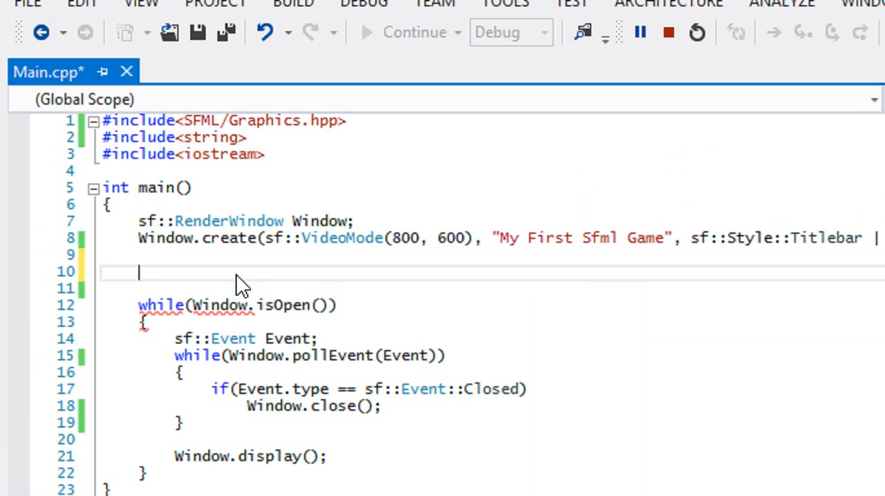
Write std::cout << "Press a key to continue" << std::endl; fixing the mistyped wording
text(std::cout <)
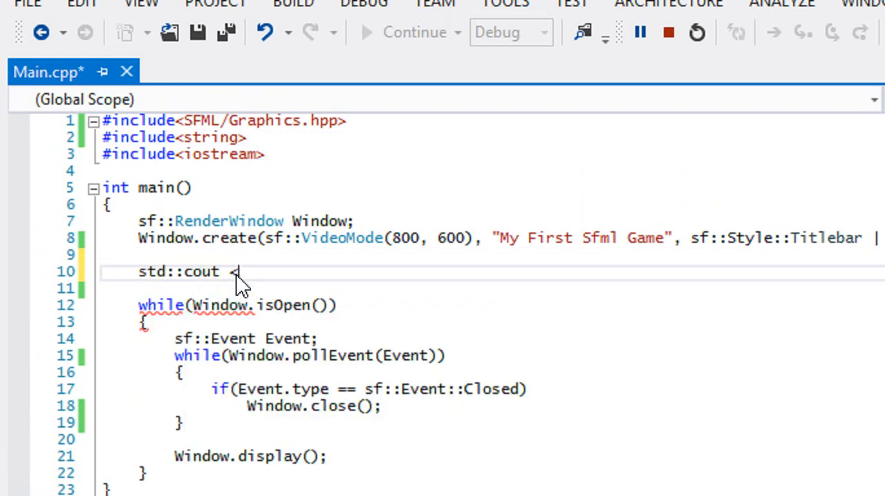
text(< "Press Enter)
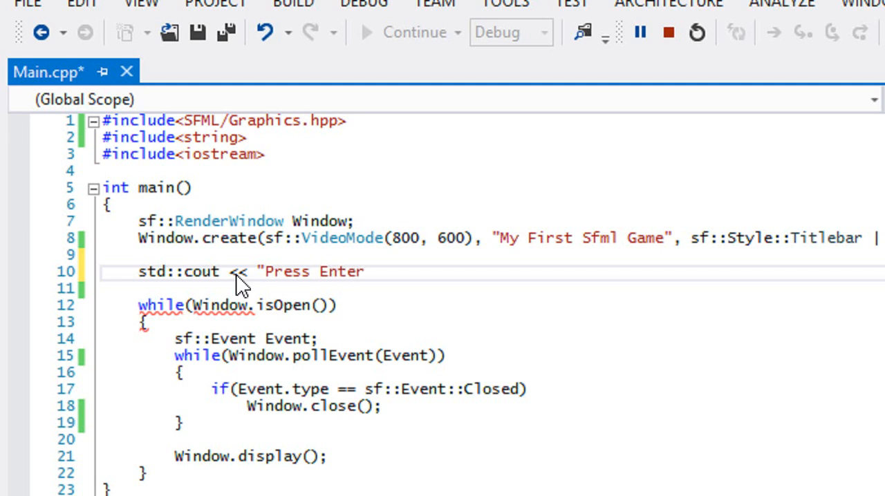
text(To Continu)
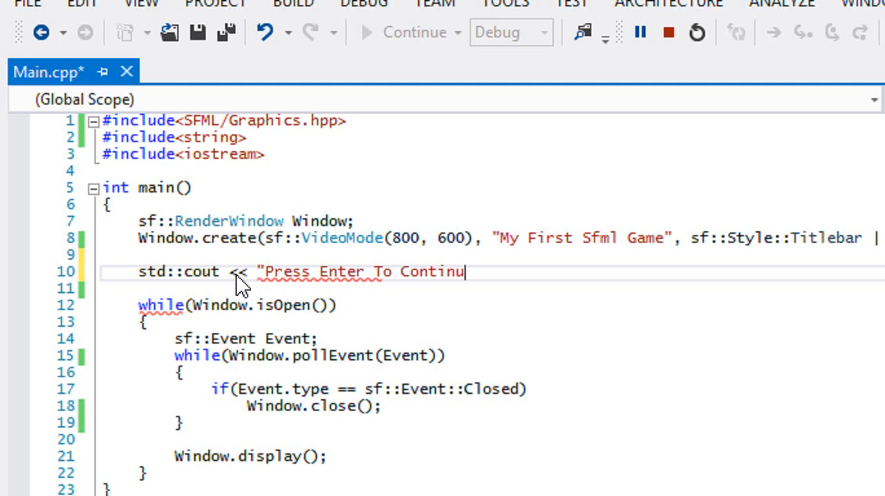
key(Backspace)
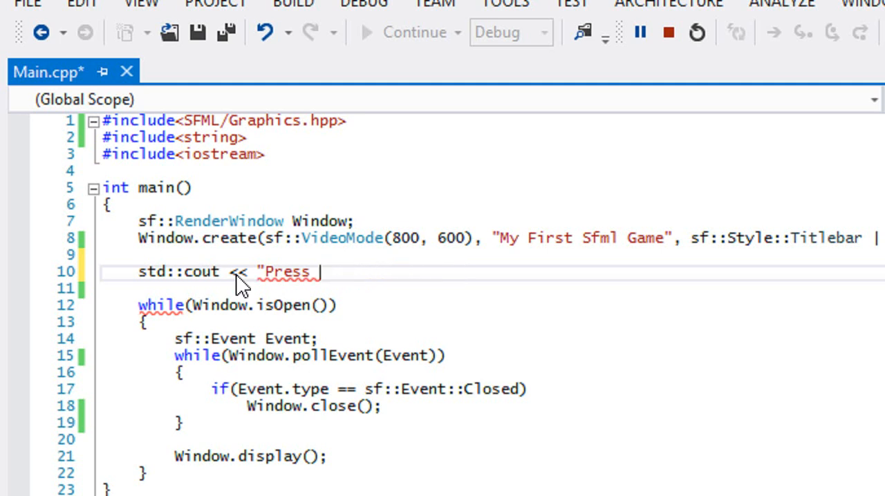
text(a)
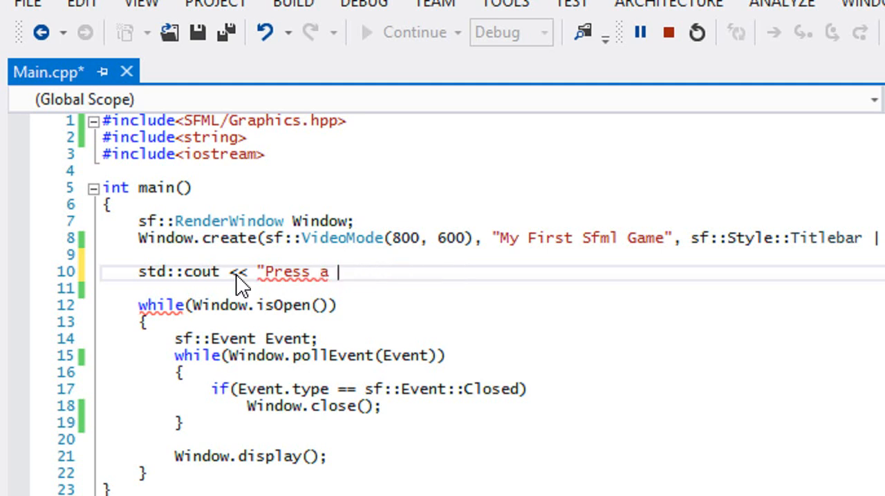
text(key to continue)
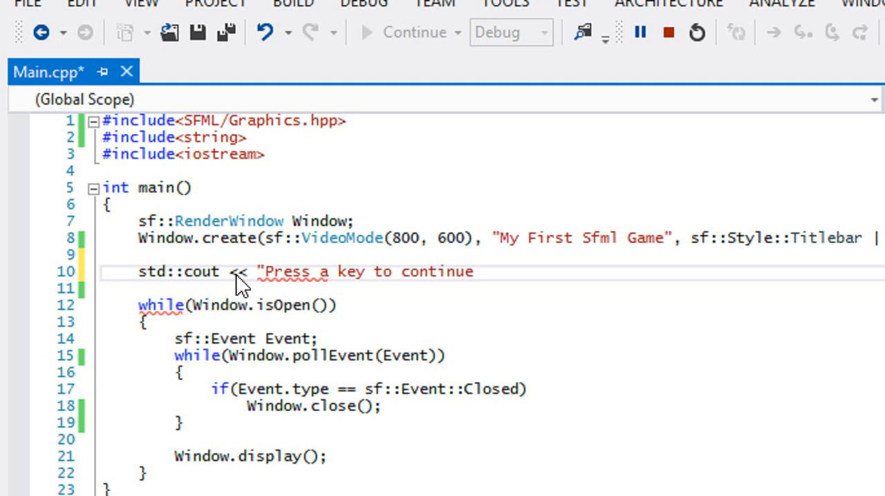
text(" << std::endl;)
text(if()
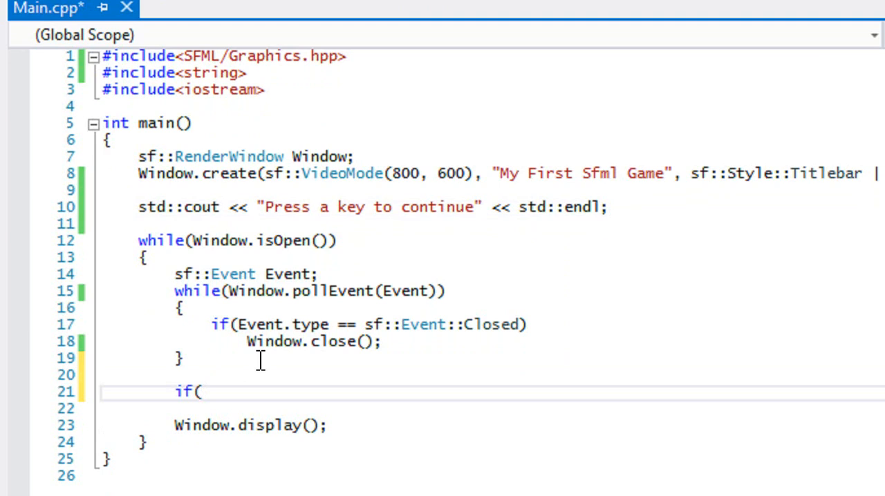
Complete the condition if(Window.waitEvent(Event)) with IntelliSense
text(Window.w)
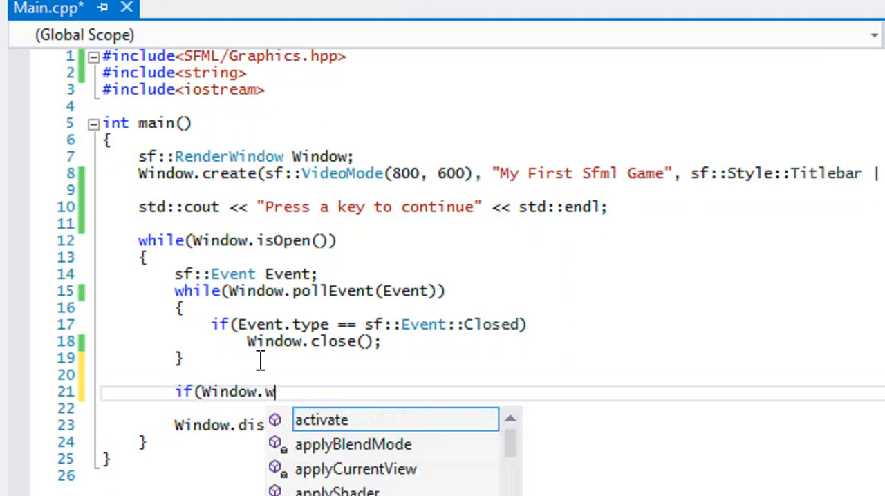
text(aitEvent(Event)))
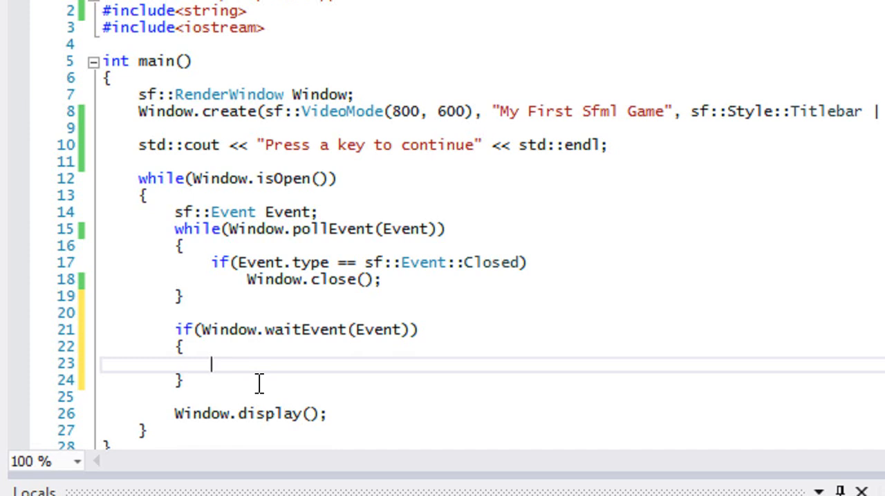
Inside the if block write std::cout << "Event Activated" << std::endl;
text(std:)
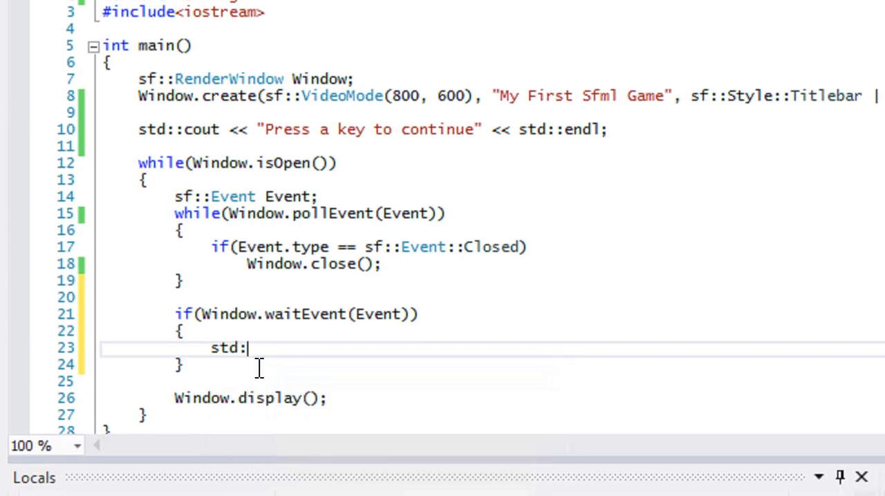
text(:cout <<)
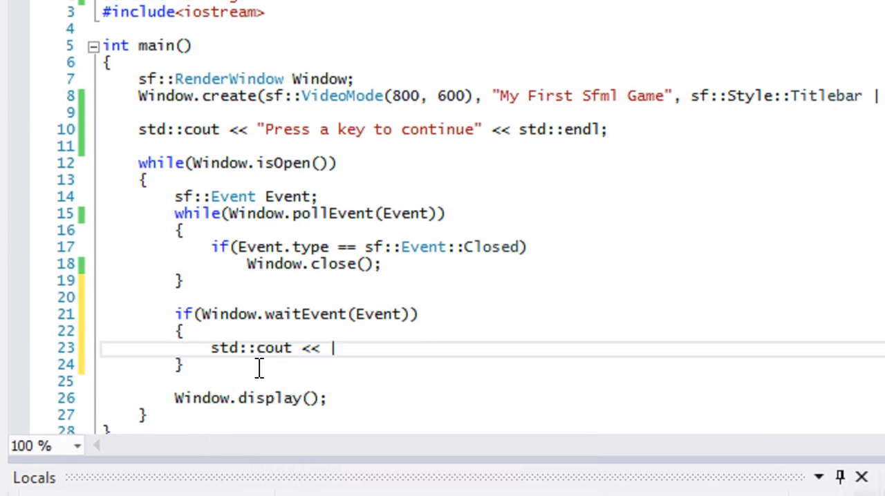
text("Event A)
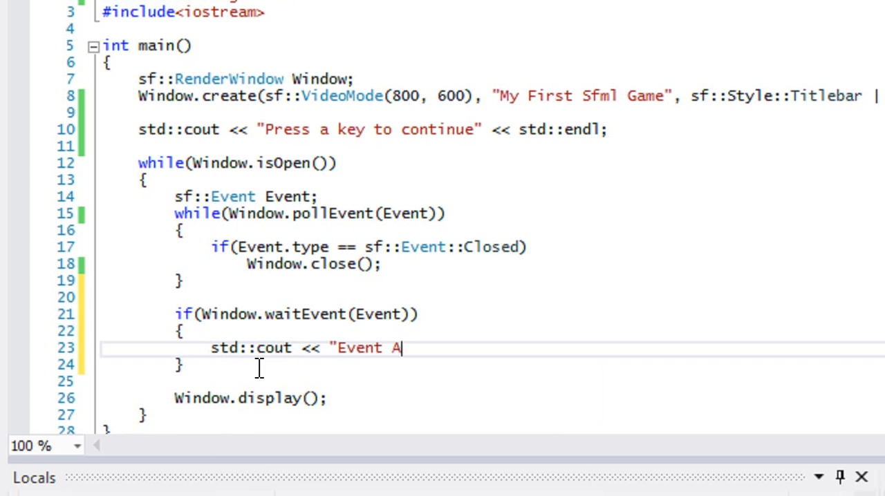
text(ctivated)
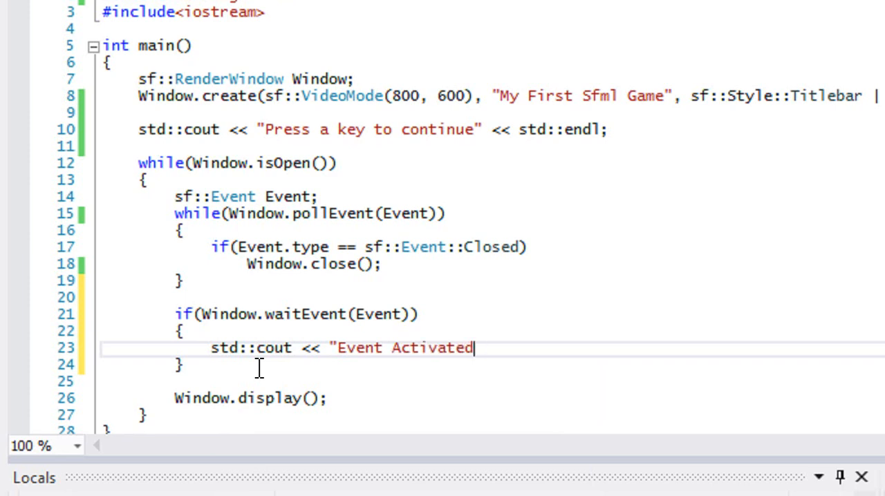
text(<< std::endl;)
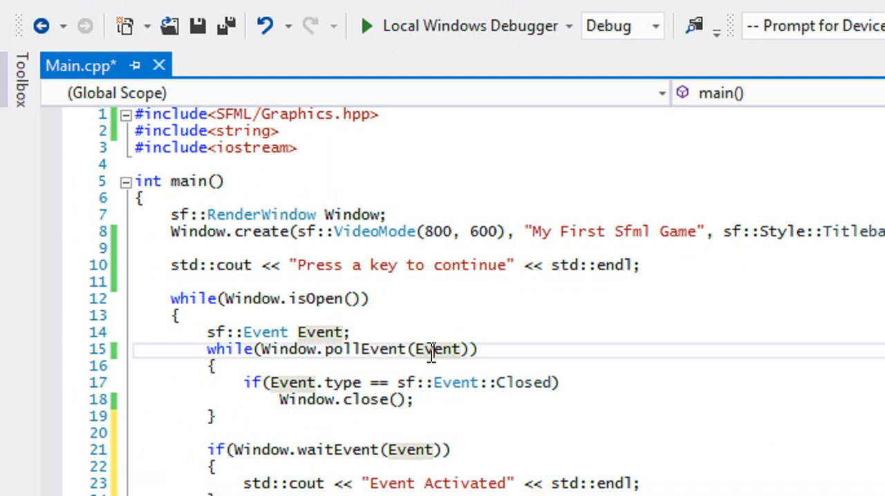
Save, run the program until the console floods with Event Activated, then close it
key(ctrl+s)
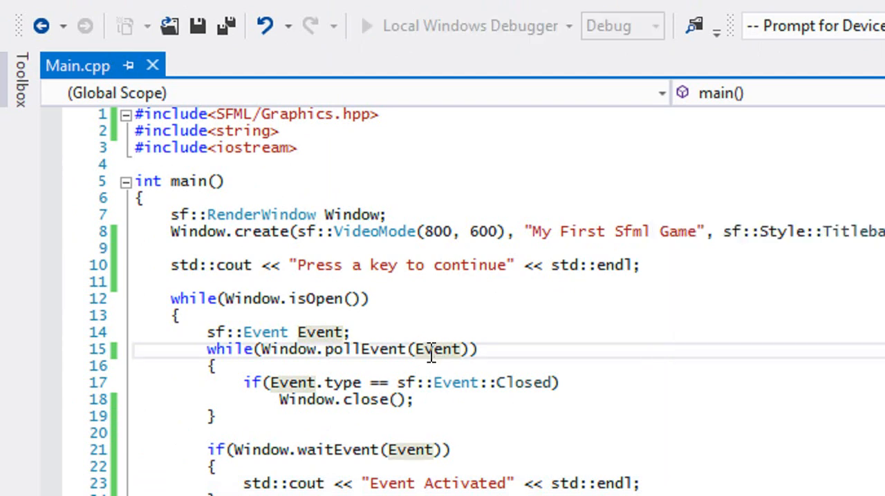
click(368, 25)
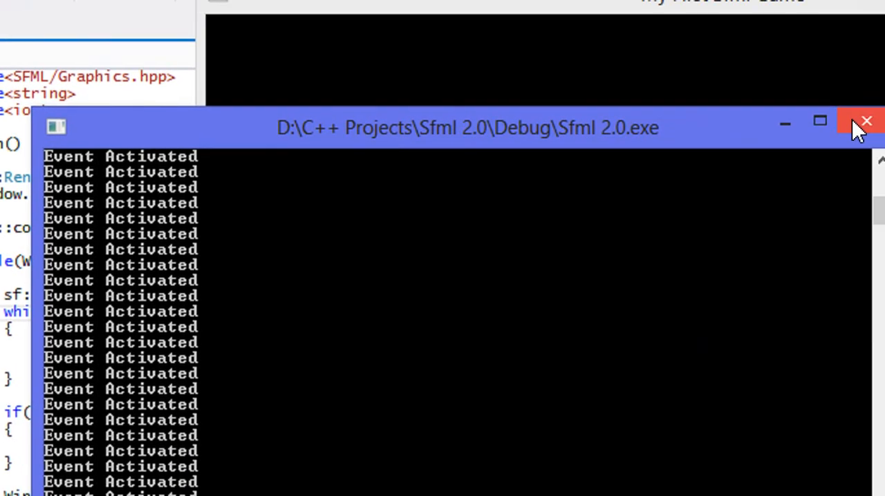
click(867, 122)
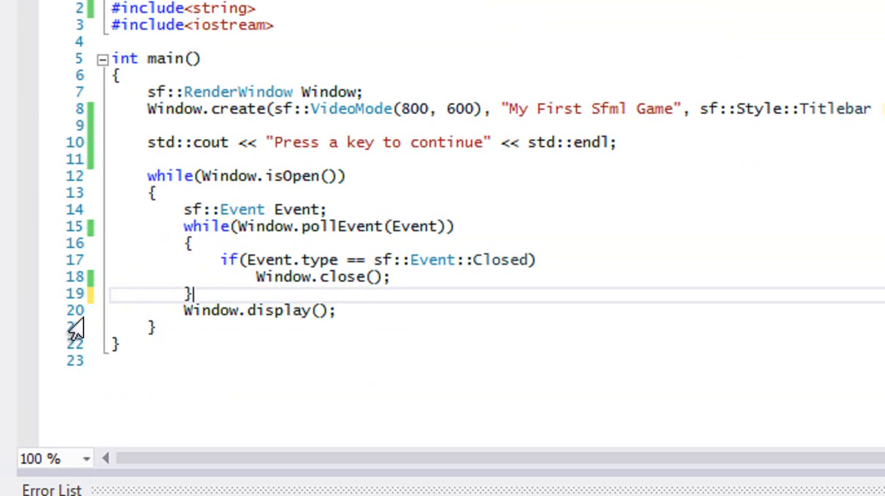
Leave a blank line where the waitEvent block was and select the surrounding loop code
key(enter)
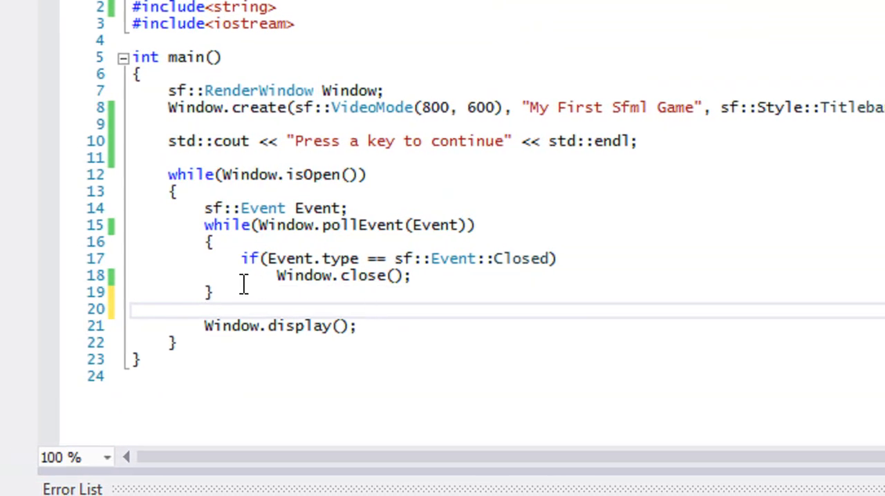
drag(204, 224, 214, 293)
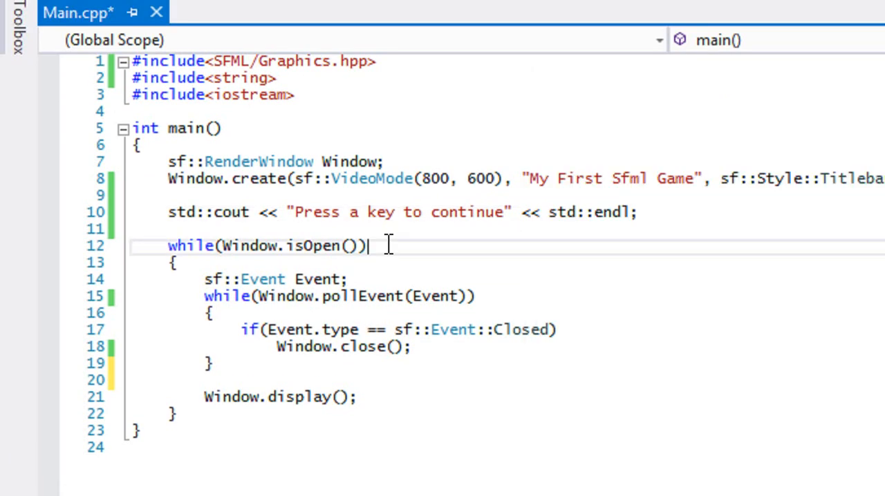
mouse_move(232, 322)
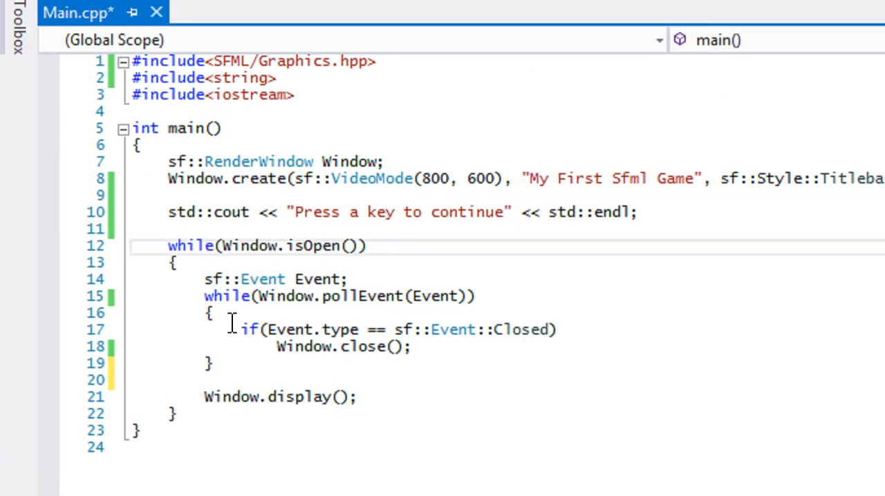